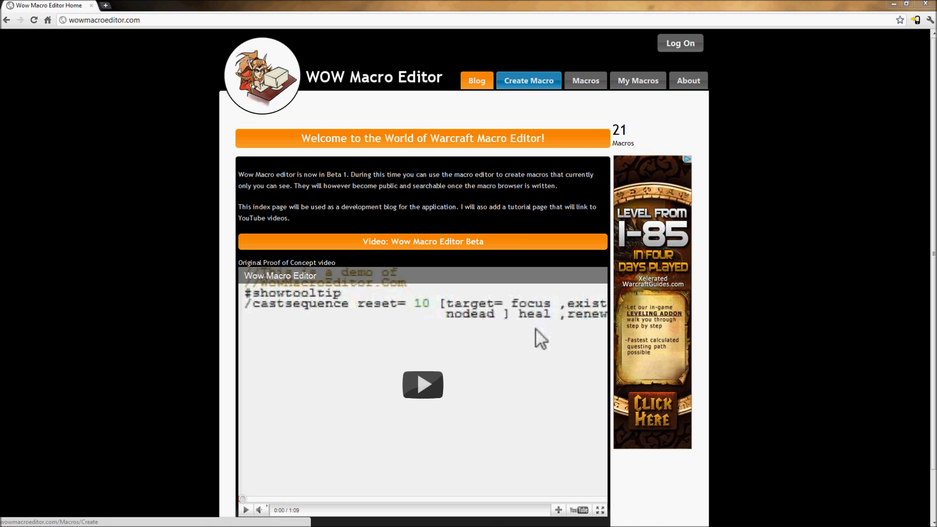
# Go to the Create Macro page and dismiss the must-be-logged-in-to-save notice
pyautogui.click(527, 81)
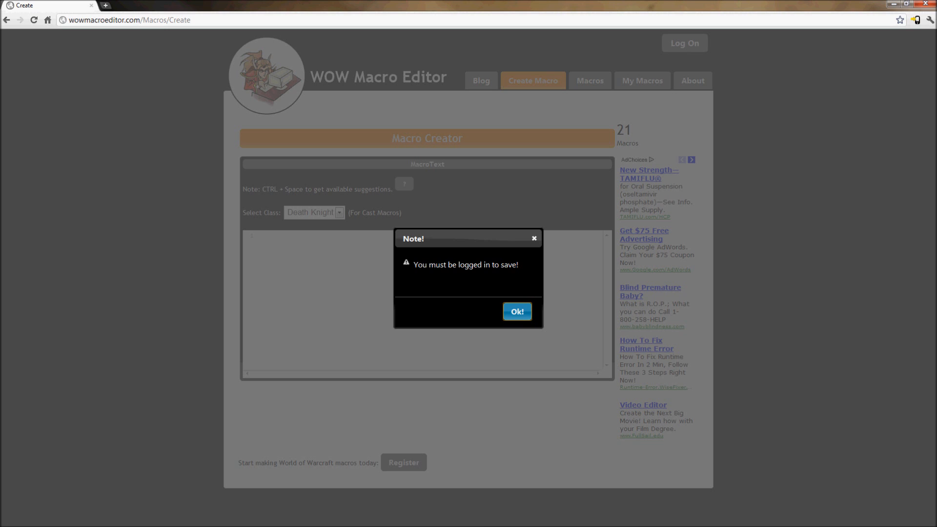
pyautogui.click(516, 311)
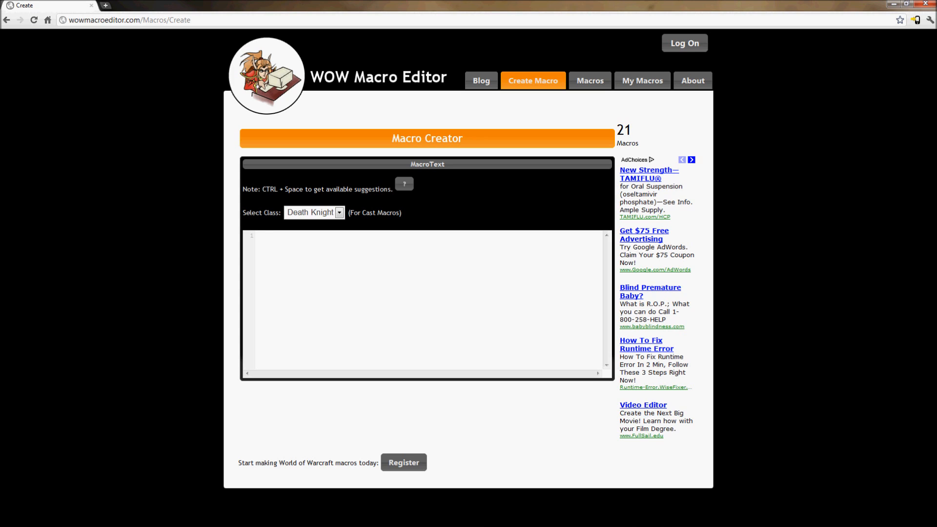
# Choose Priest from the Select Class list as the macro's class
pyautogui.click(338, 213)
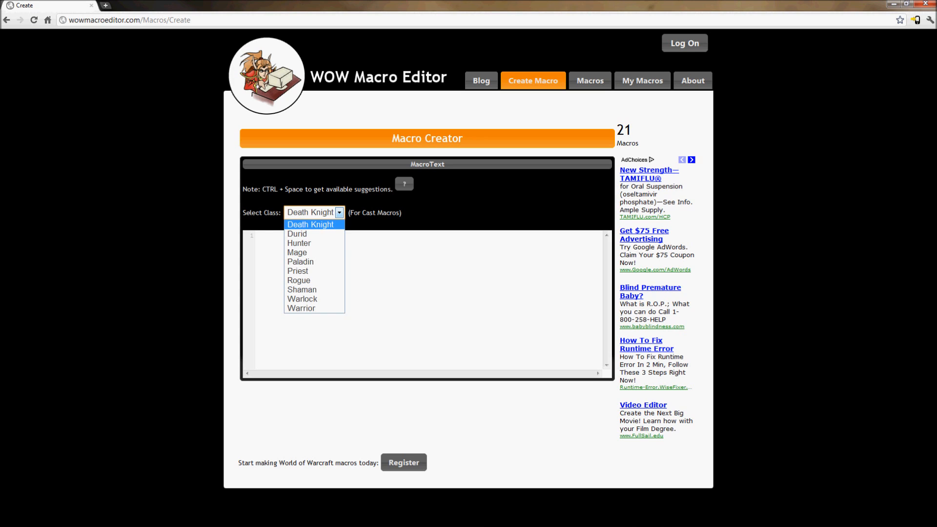
pyautogui.moveTo(300, 261)
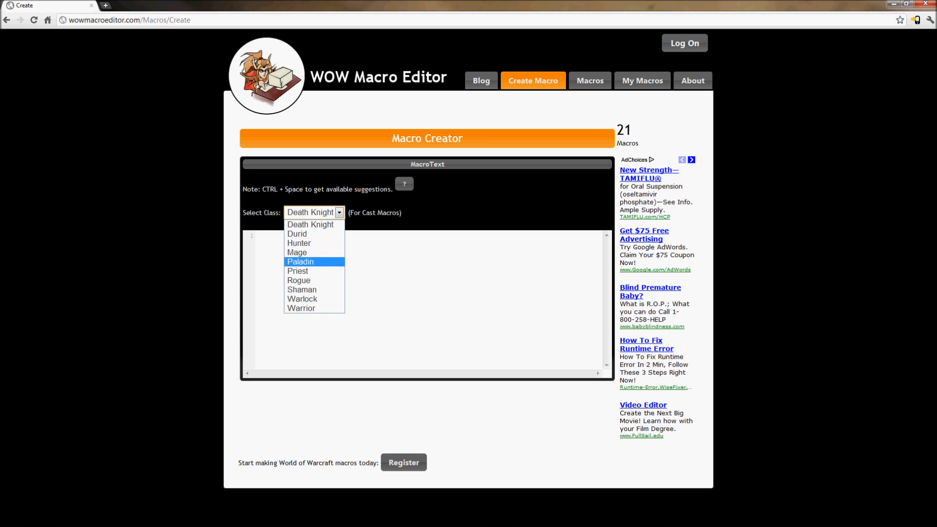
pyautogui.moveTo(296, 270)
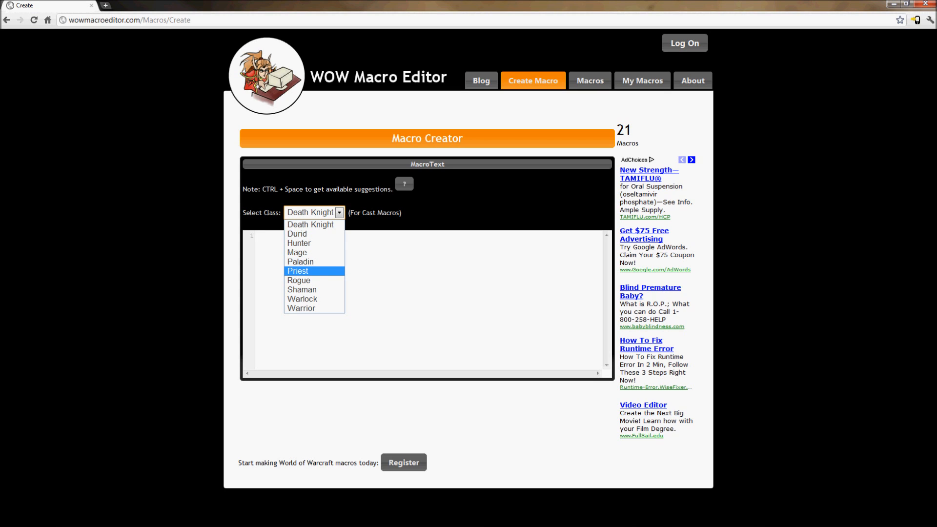
pyautogui.click(298, 270)
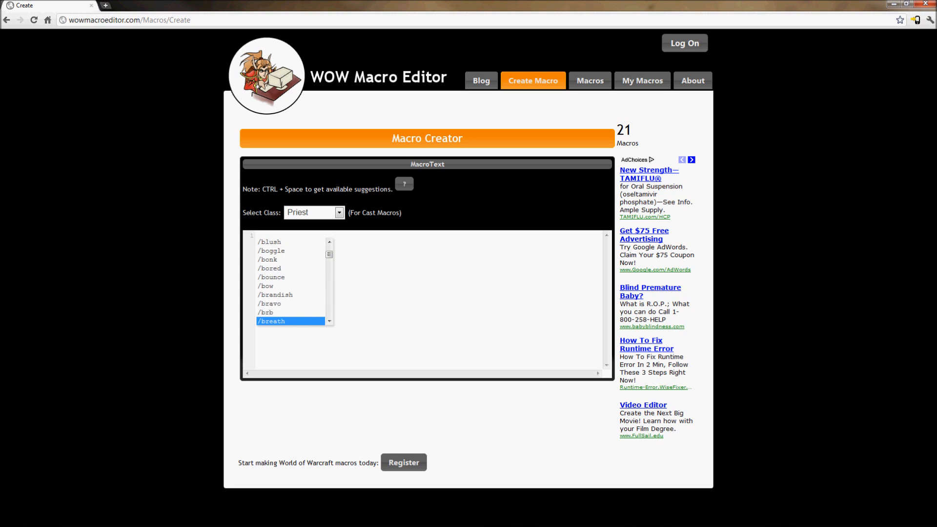
# Make the macro's first line #showtooltip from the suggestion list
pyautogui.scroll(-3)
pyautogui.write('#')
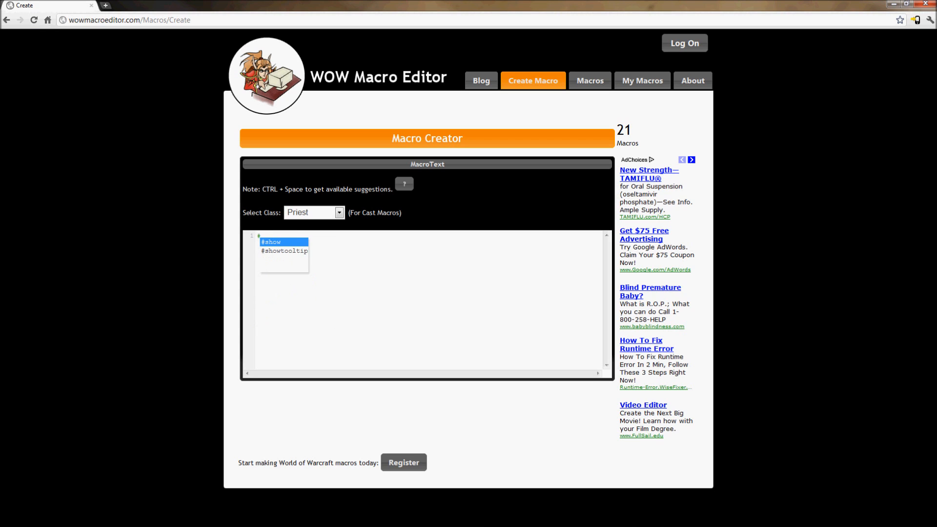
pyautogui.click(284, 251)
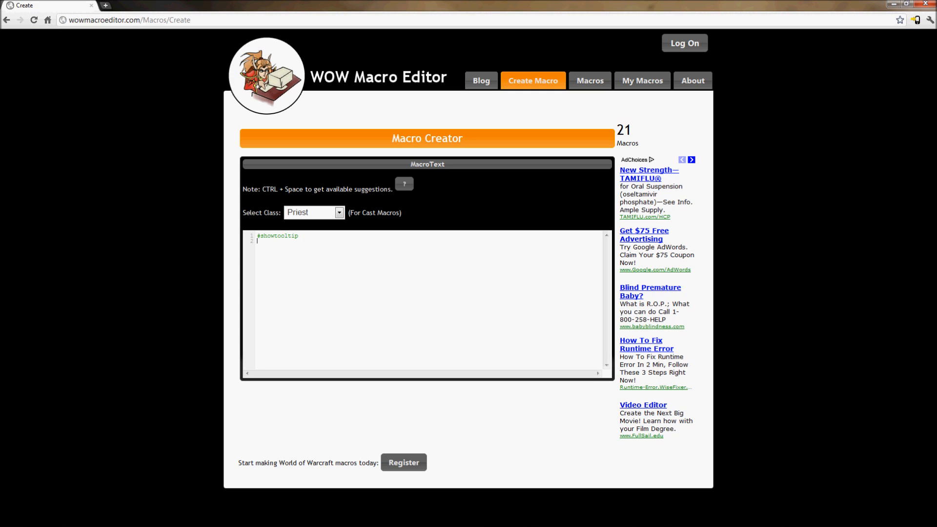
# Put /castsequence on line two via the /c suggestion
pyautogui.write('/')
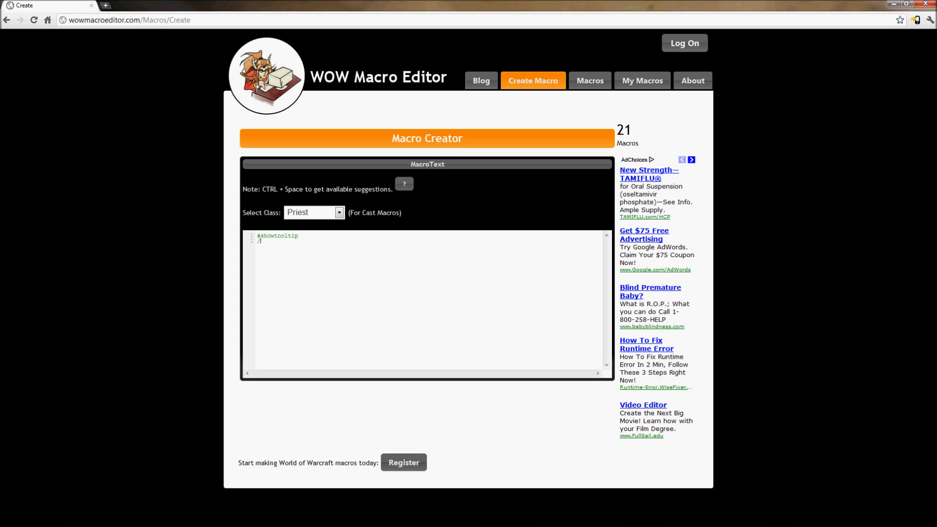
pyautogui.write('c')
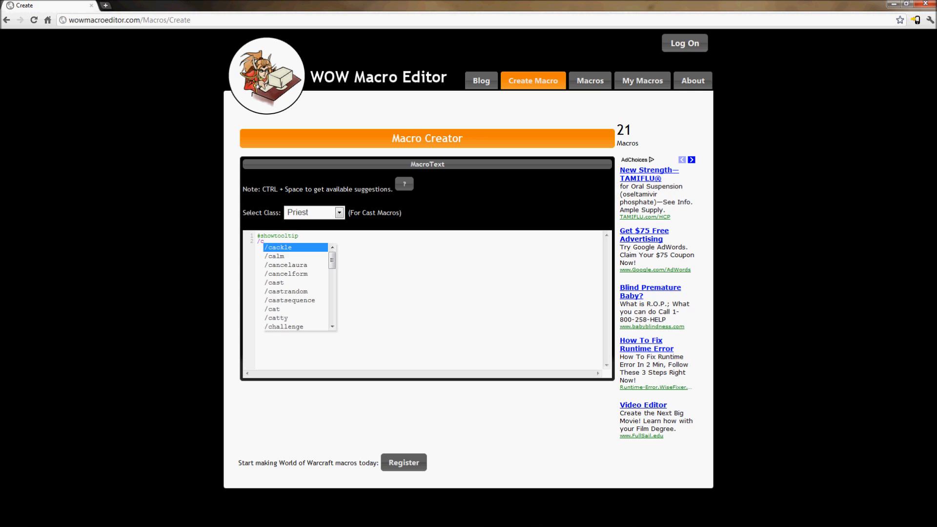
pyautogui.click(292, 300)
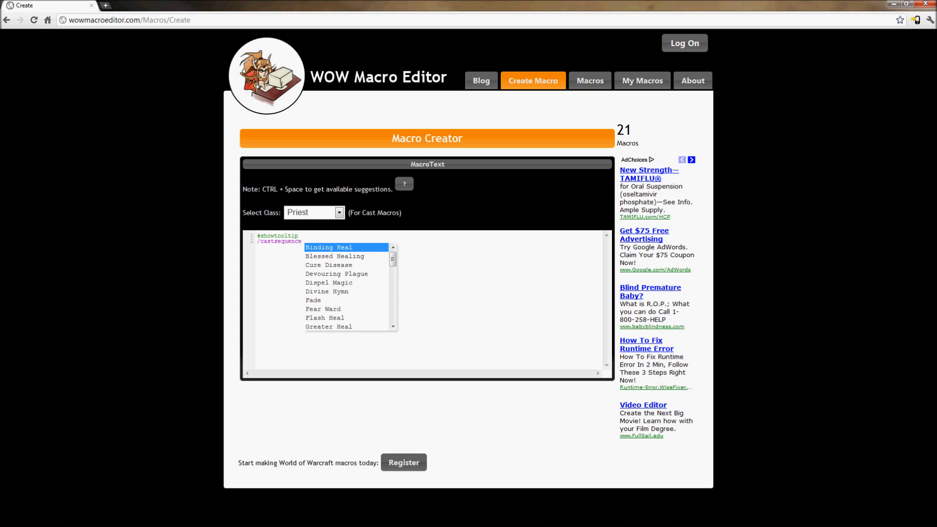
# Add Penance, Power Word: Shield and Flash Heal to the cast sequence
pyautogui.write('P')
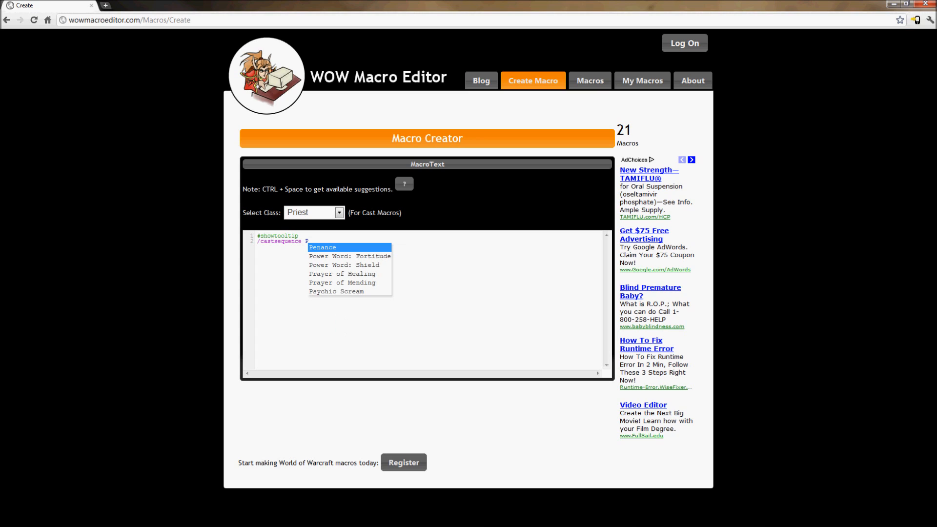
pyautogui.click(322, 247)
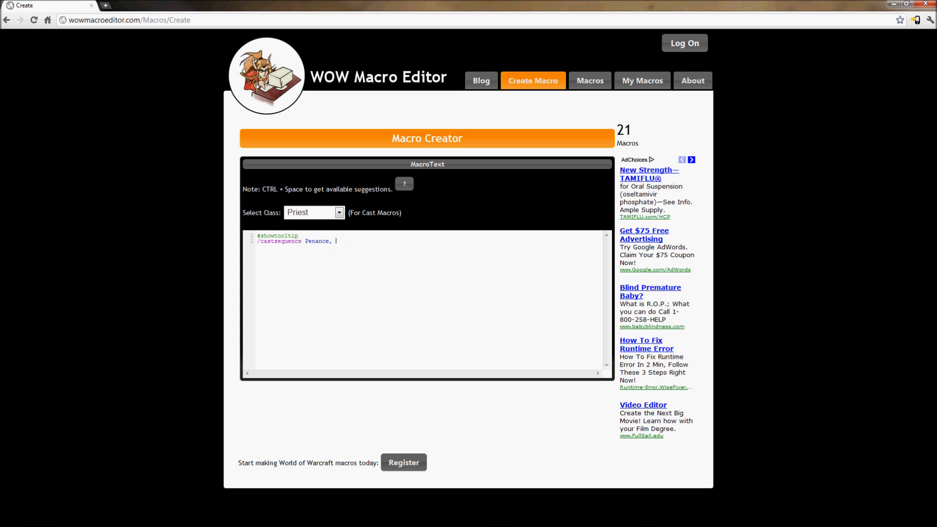
pyautogui.write('P')
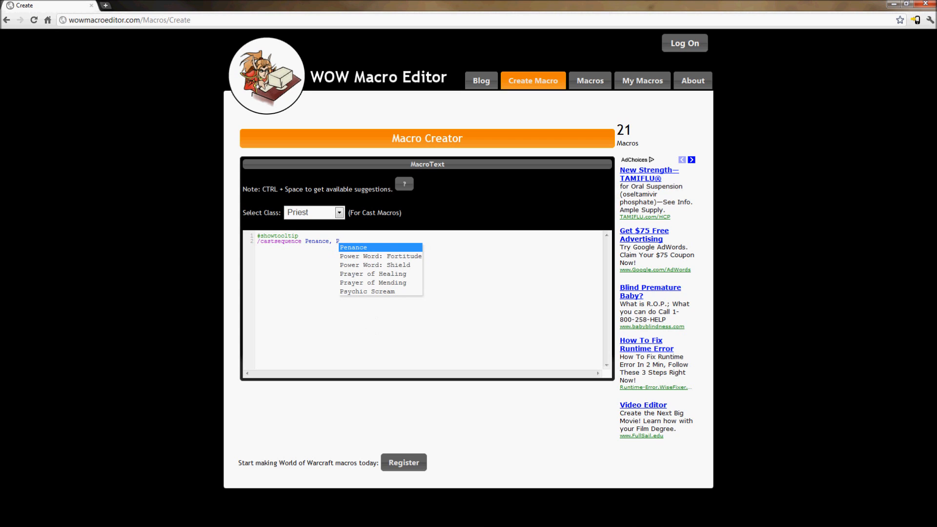
pyautogui.click(376, 265)
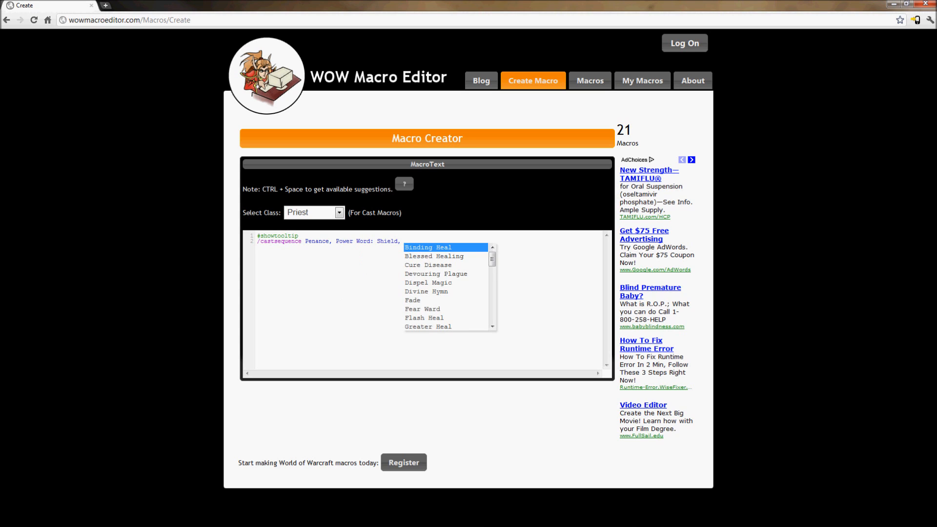
pyautogui.click(423, 317)
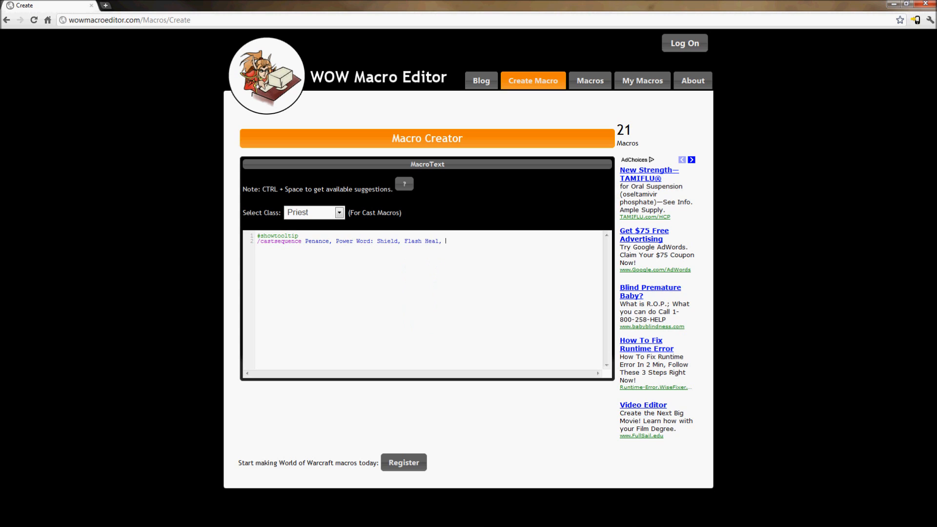
# Append further Flash Heal entries to the sequence, then return to the home page
pyautogui.write('Fl')
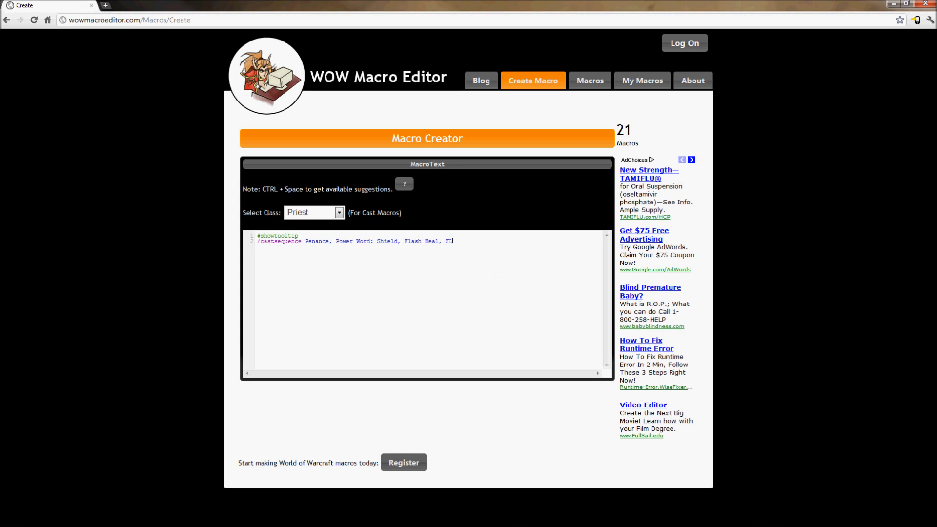
pyautogui.write('ash Heal, fl')
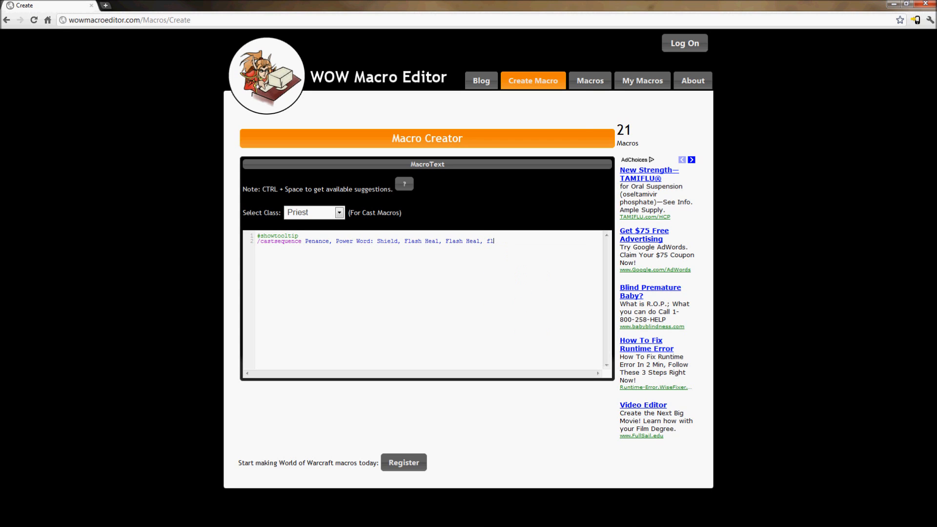
pyautogui.write('Flash Heal')
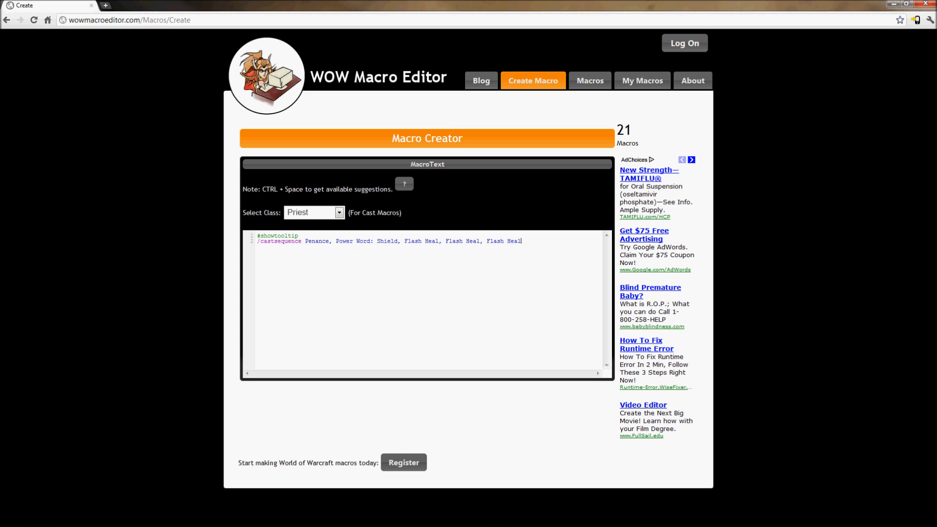
pyautogui.click(476, 81)
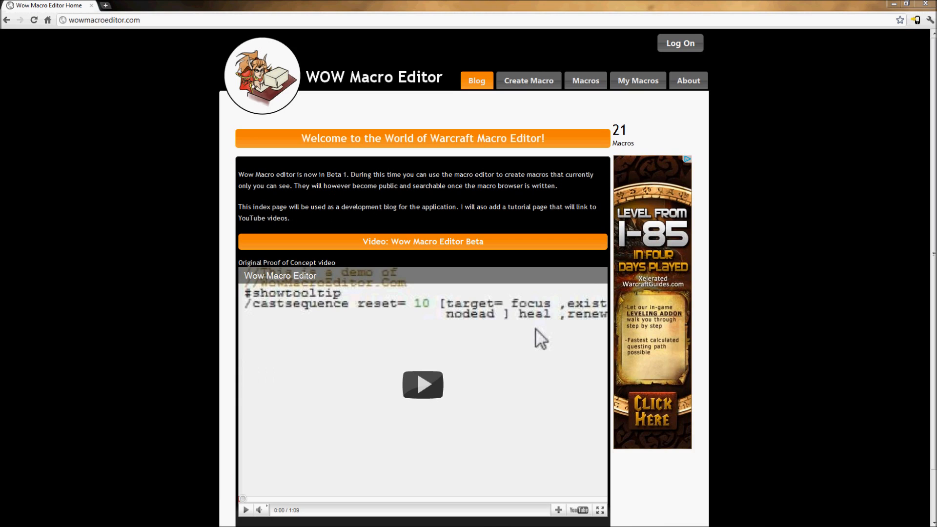